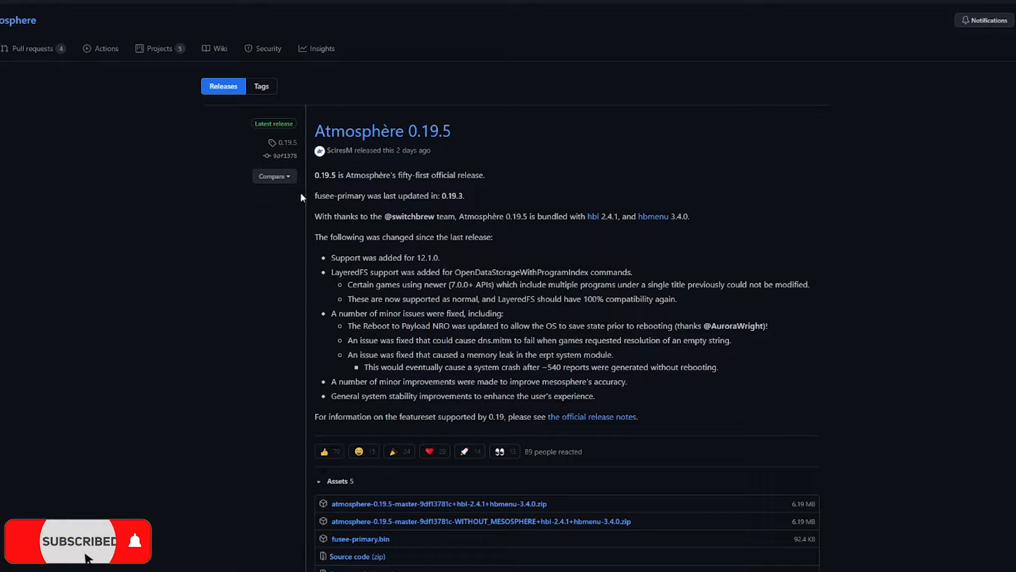
pyautogui.moveTo(370, 492)
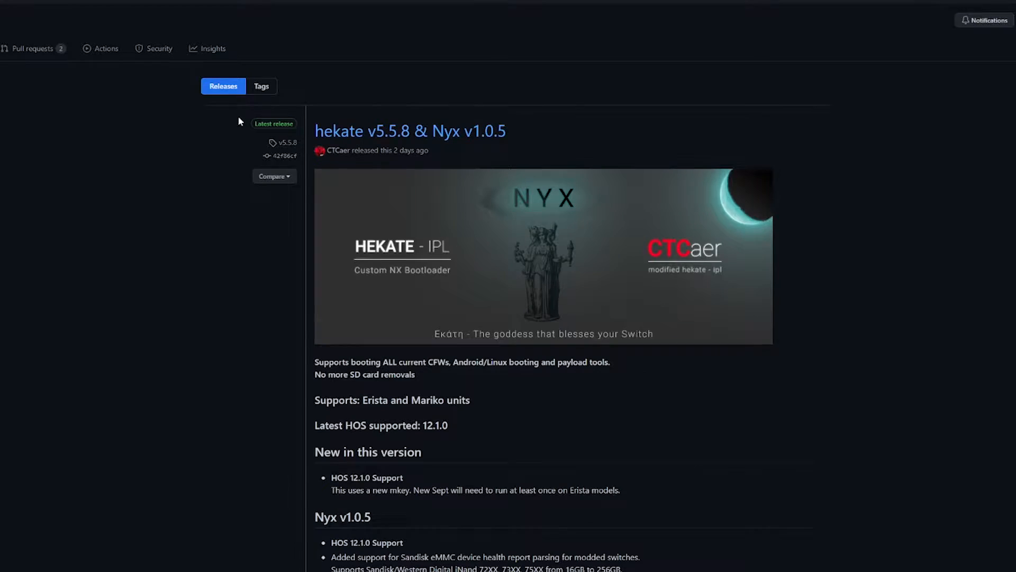
# - Scroll the hekate v5.5.8 release page down to its Assets list
pyautogui.scroll(-3)
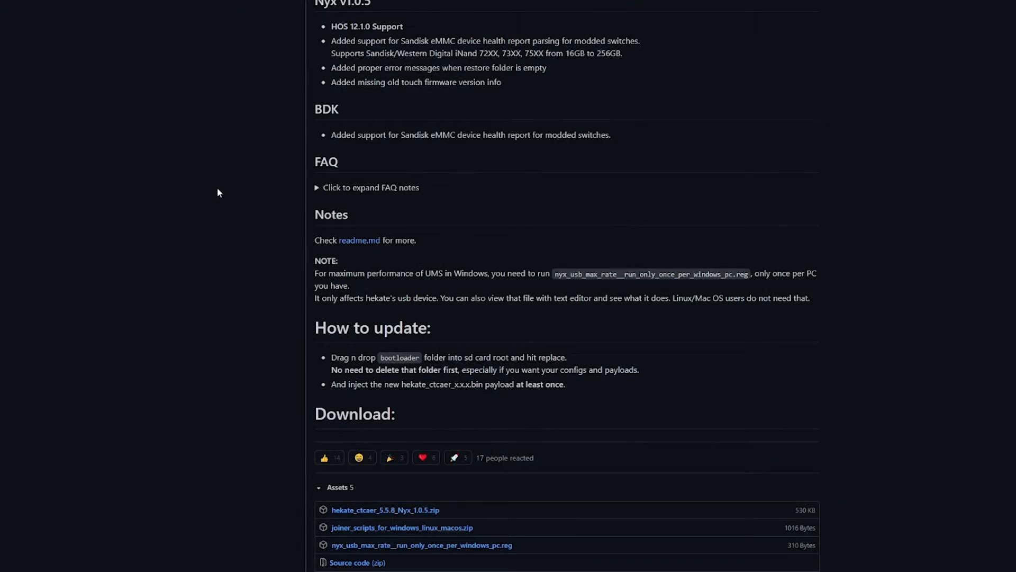
pyautogui.scroll(-3)
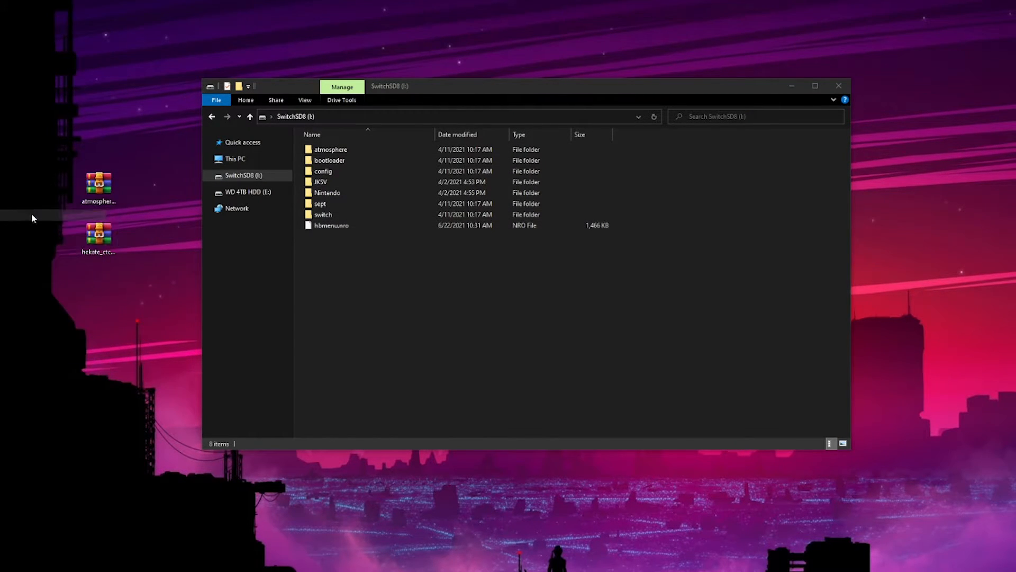
# - Bring up the extract options for the downloaded archive on the desktop
pyautogui.rightClick(98, 238)
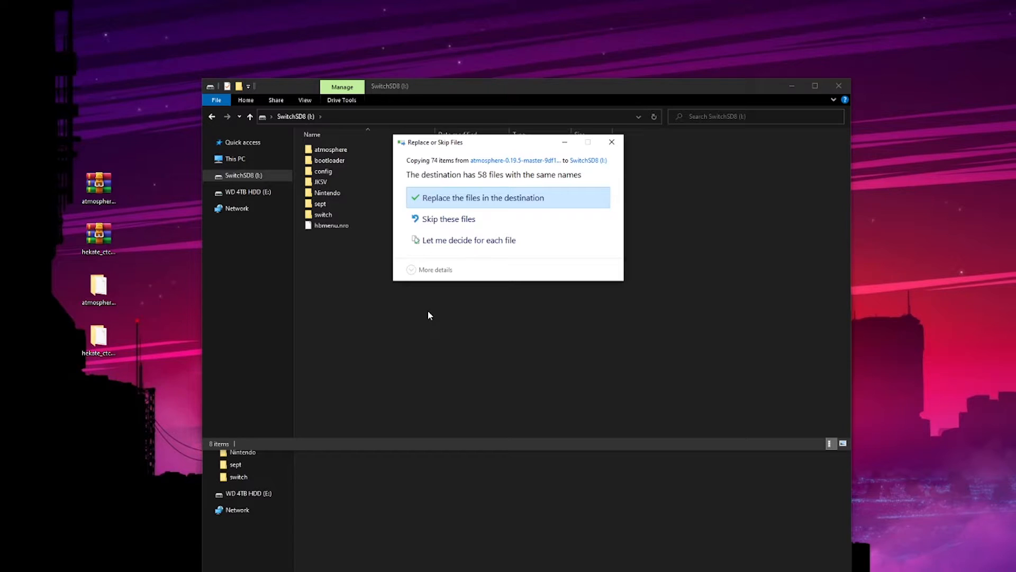
pyautogui.moveTo(472, 195)
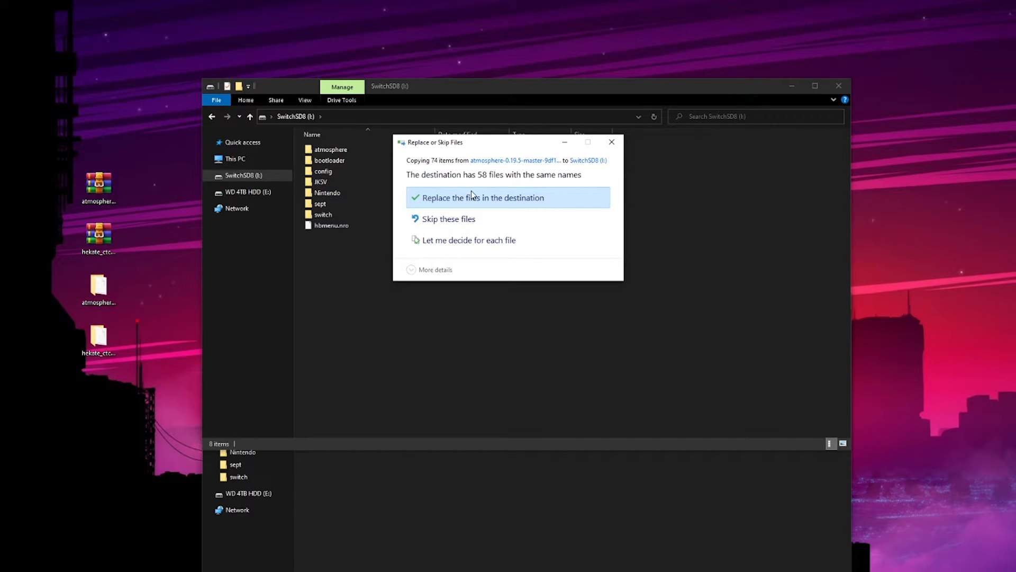
# - Replace the existing same-named files on the SwitchSD8 (I:) root with Atmosphère's
pyautogui.click(483, 198)
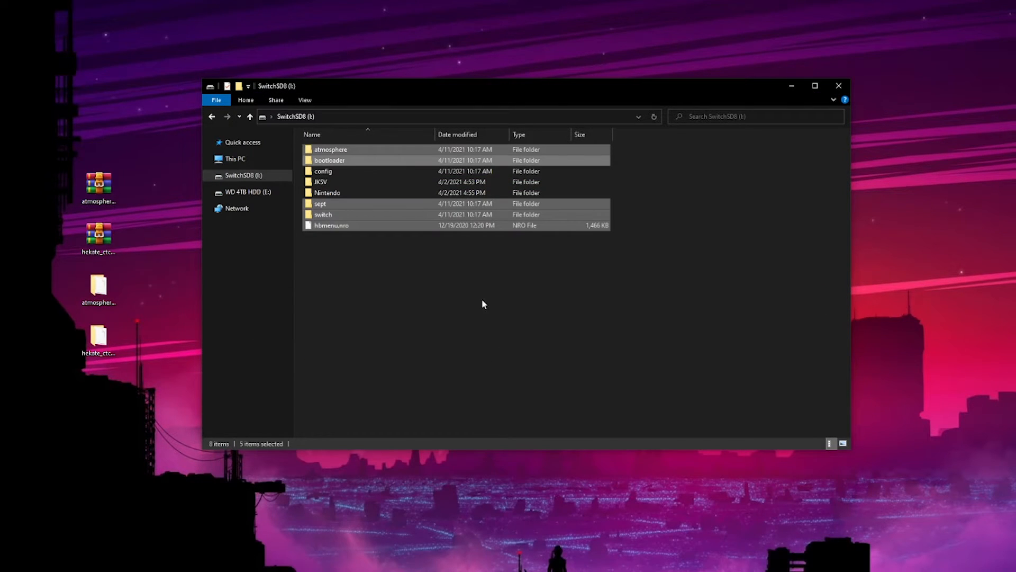
# - Select the hekate_ctcaer_5.5.8.bin payload in the extracted hekate folder
pyautogui.rightClick(483, 303)
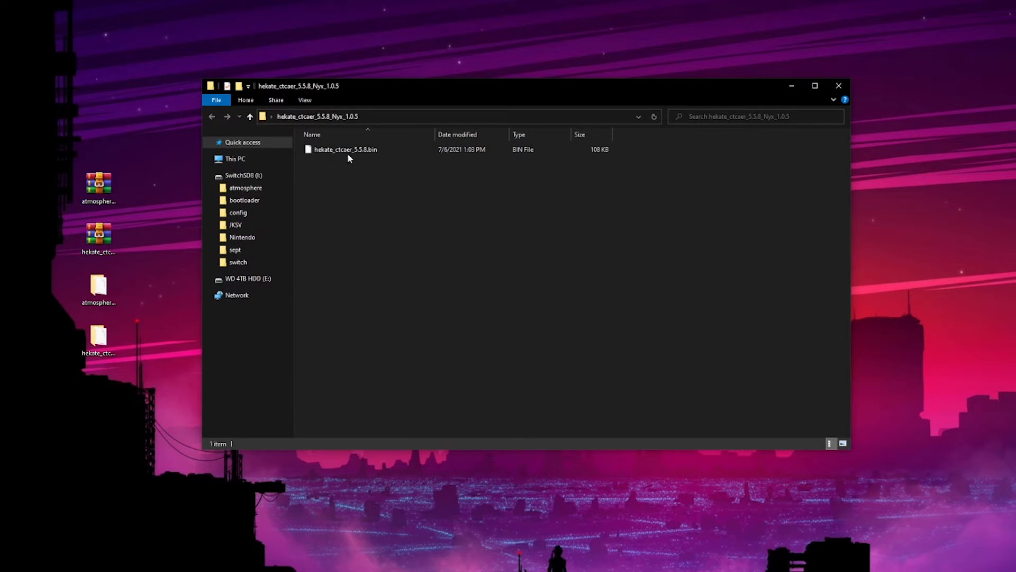
pyautogui.moveTo(340, 149)
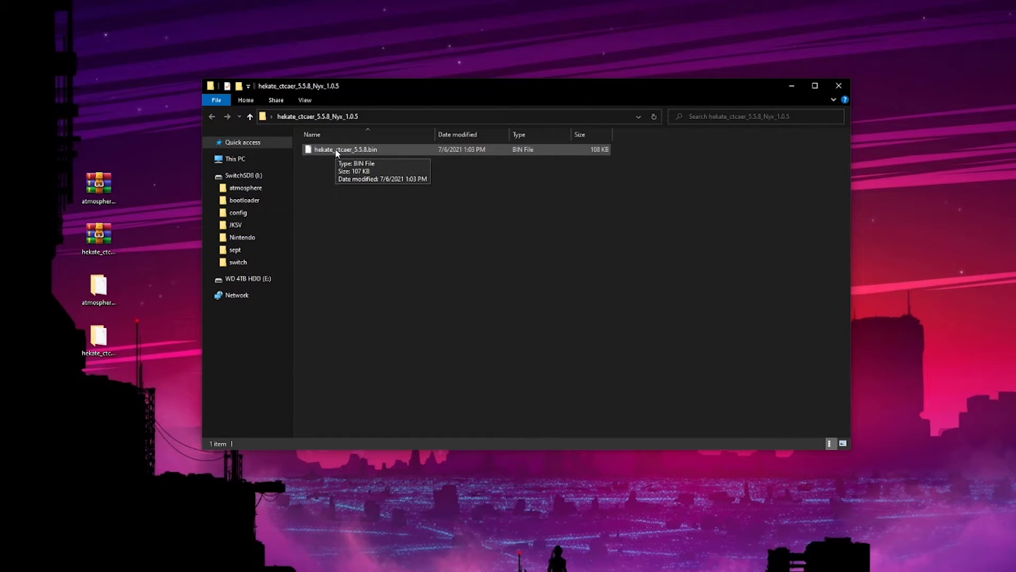
pyautogui.click(839, 84)
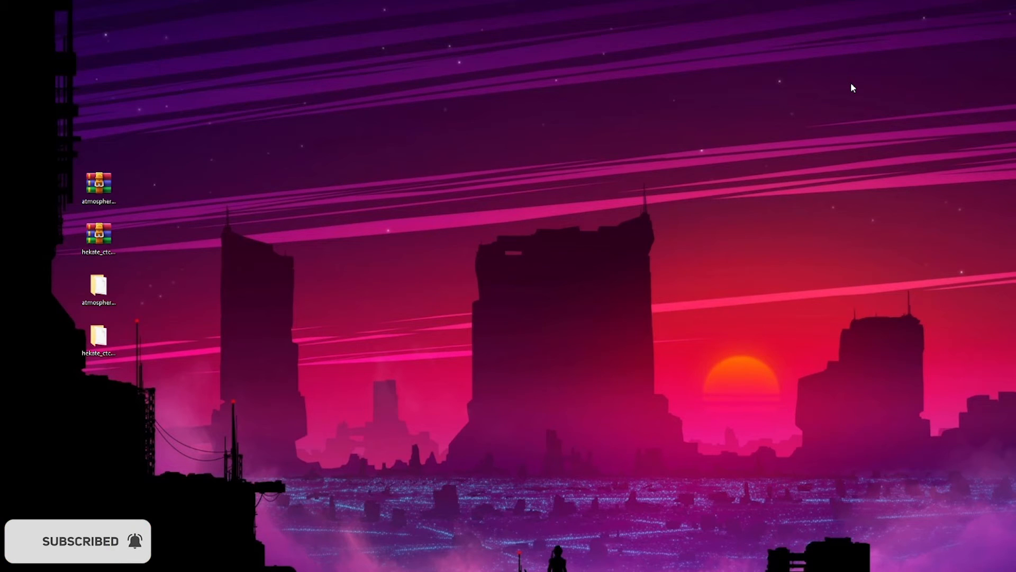